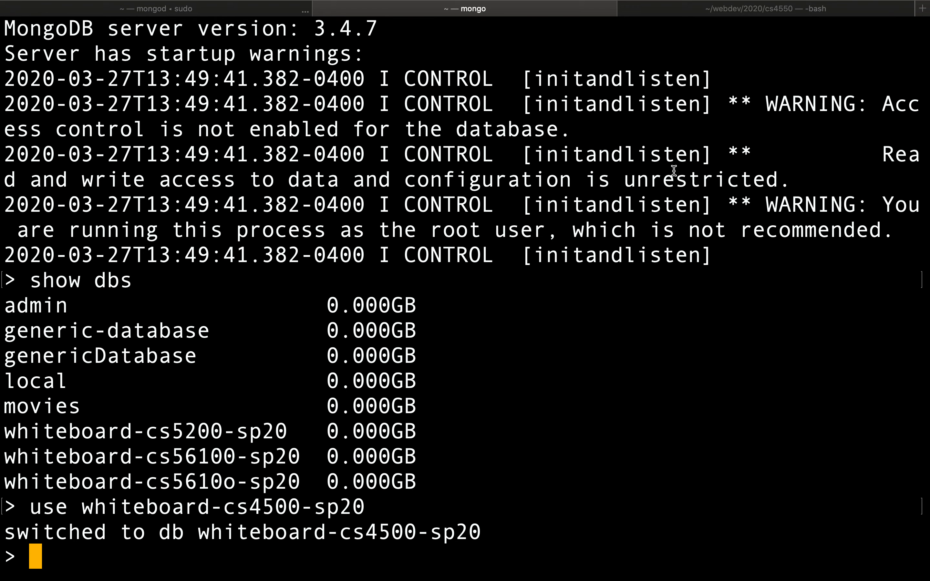
pyautogui.moveTo(82, 514)
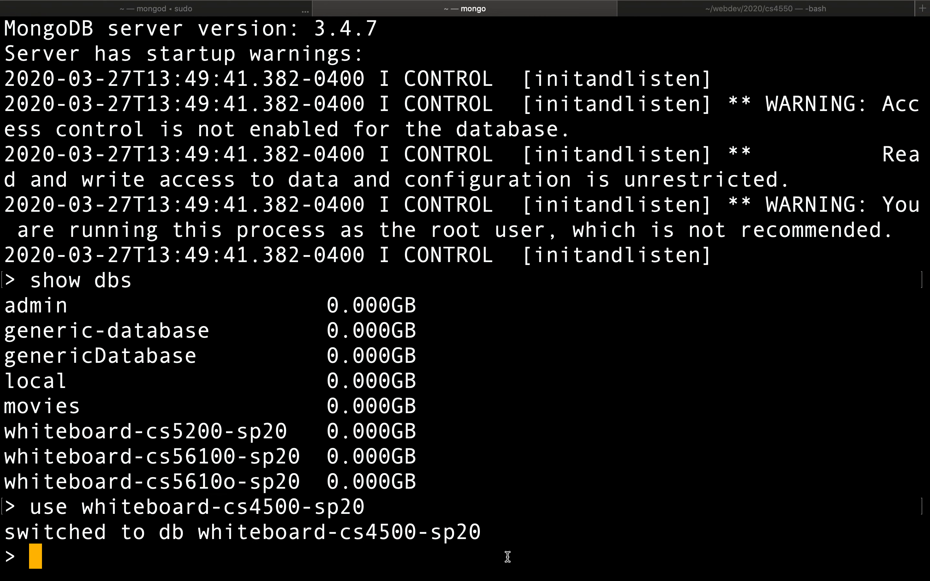
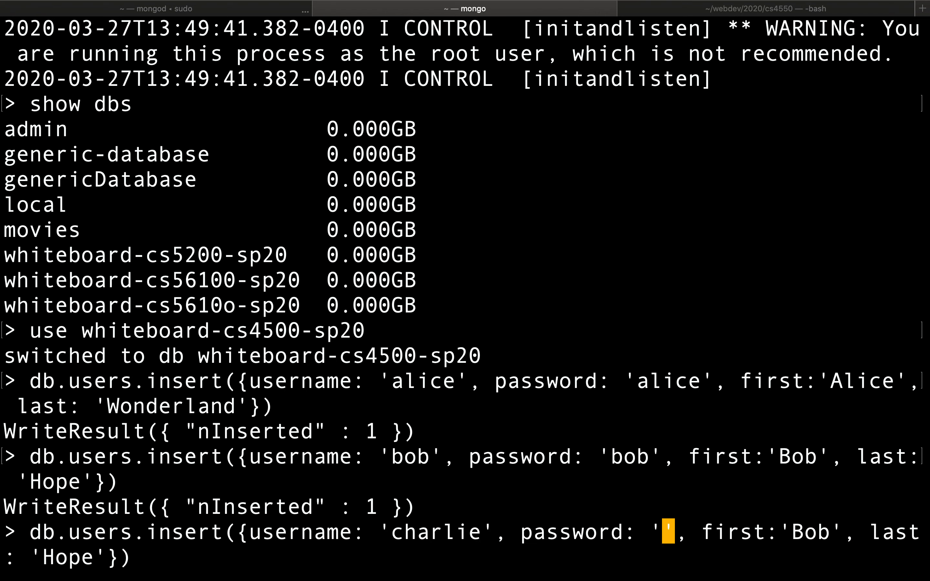
# Step: Run the bob insert, recall it as charlie/Charlie and replace last name Hope with 'Gar...'
pyautogui.write('charl')
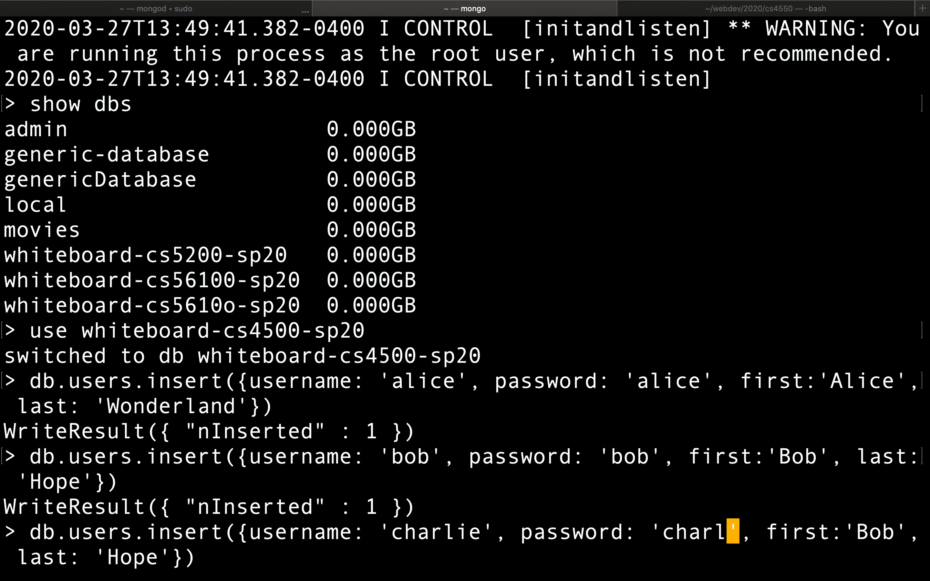
pyautogui.write('ie')
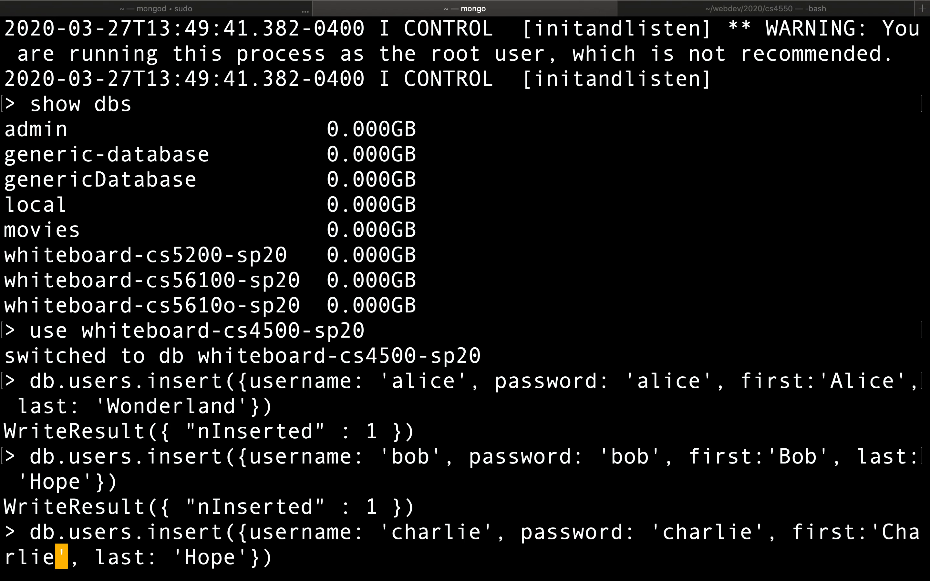
pyautogui.press('BackSpace')
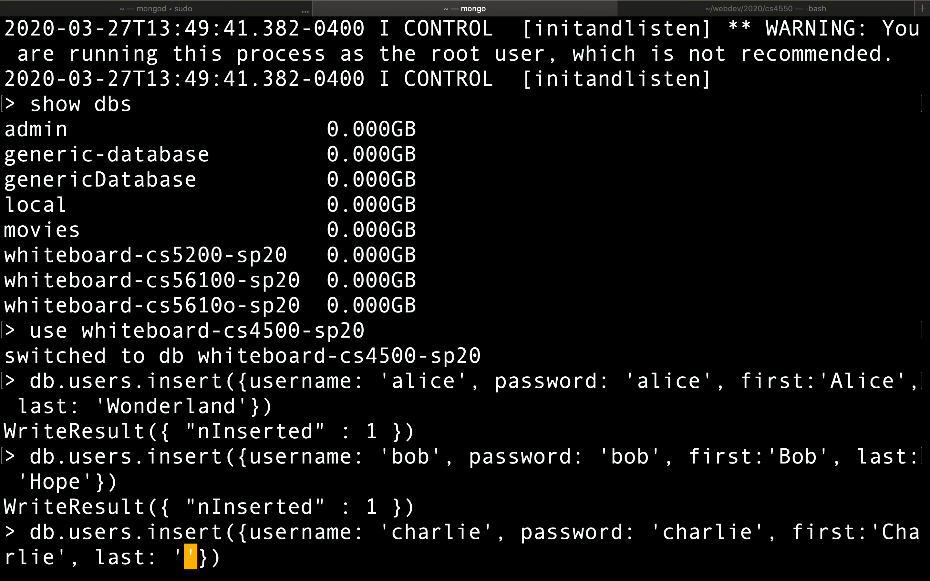
pyautogui.write('Gar')
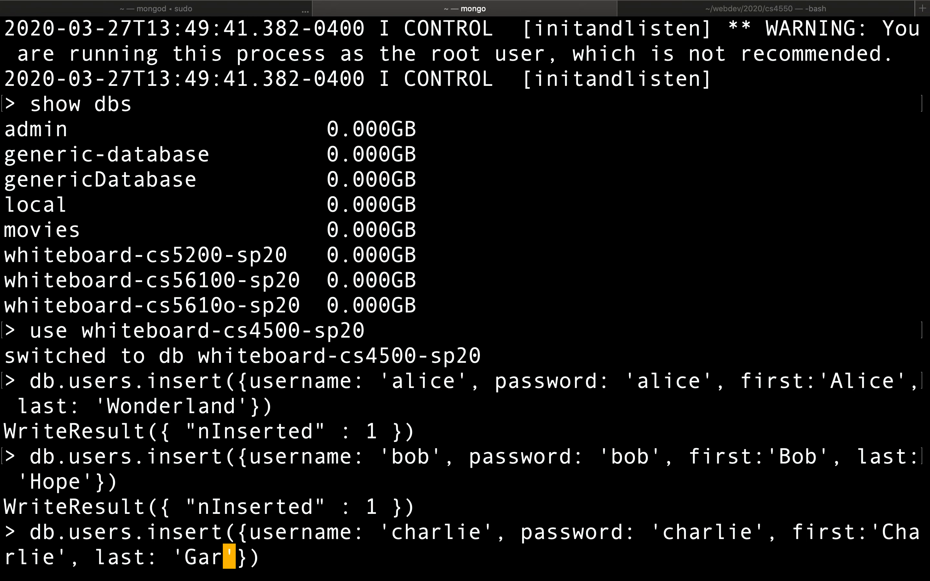